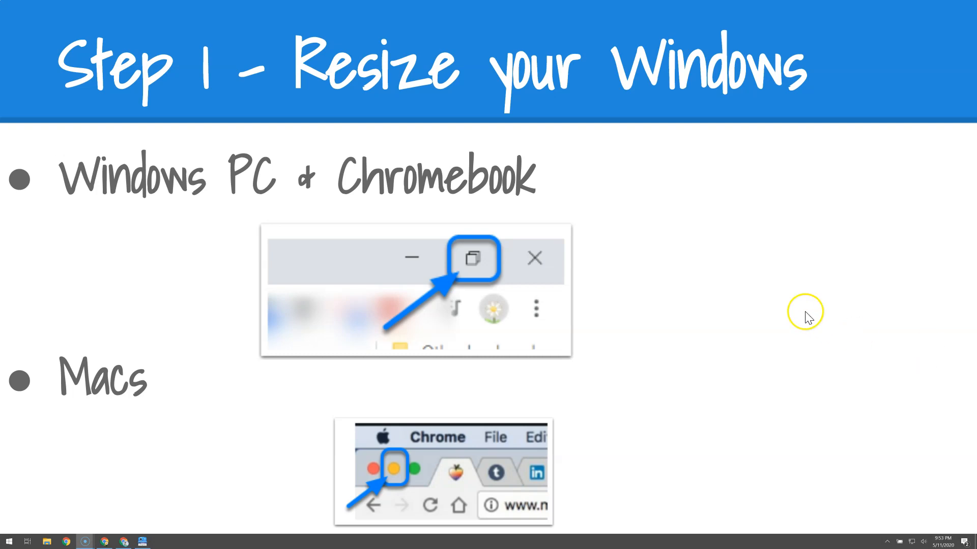
pyautogui.moveTo(482, 261)
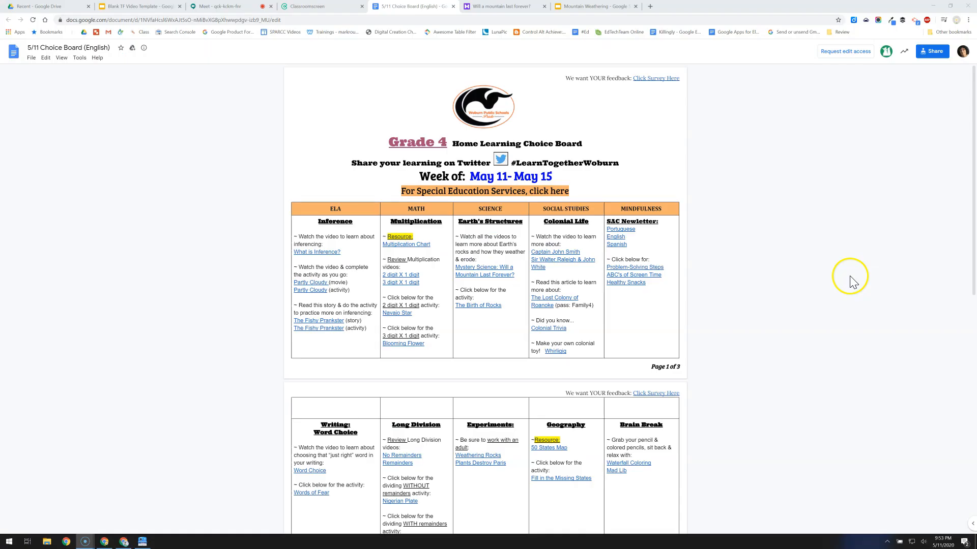
pyautogui.moveTo(952, 8)
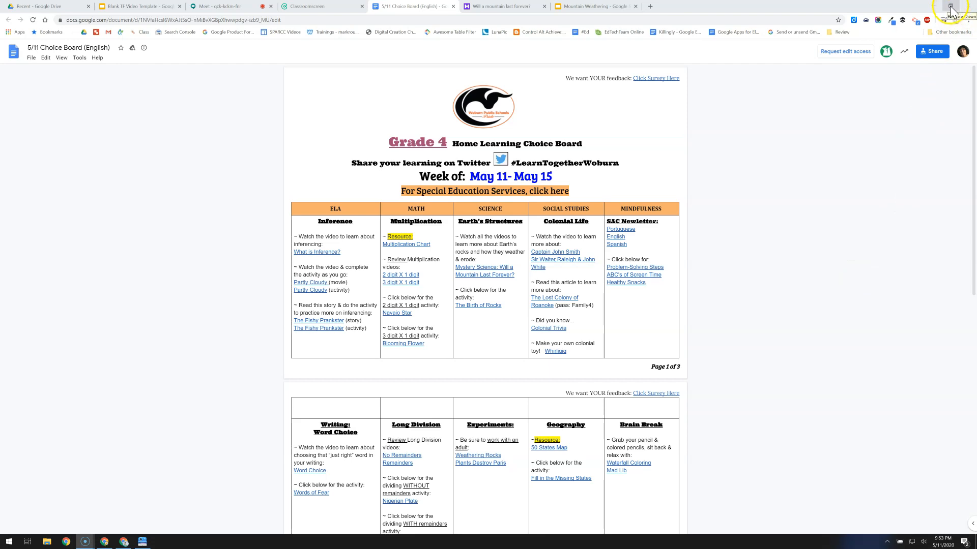
pyautogui.moveTo(872, 201)
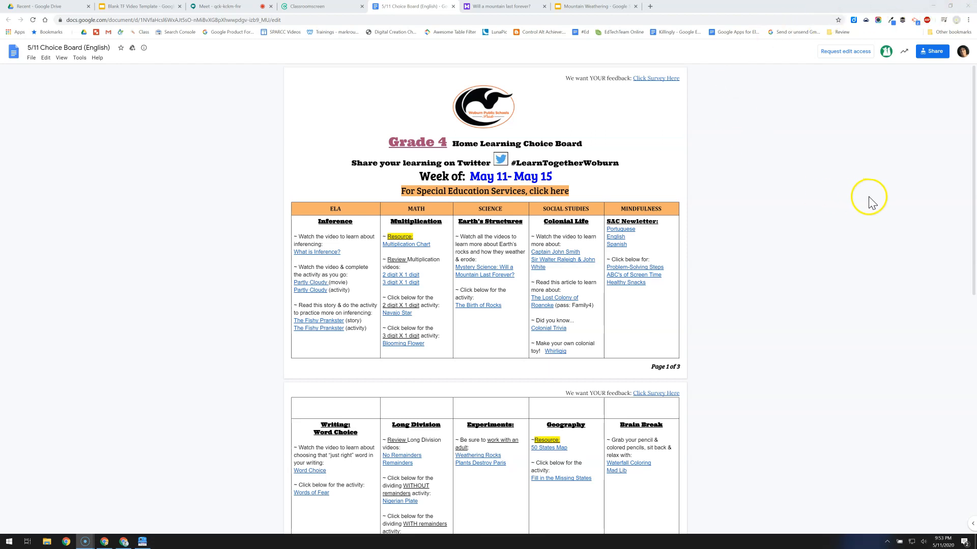
pyautogui.moveTo(701, 77)
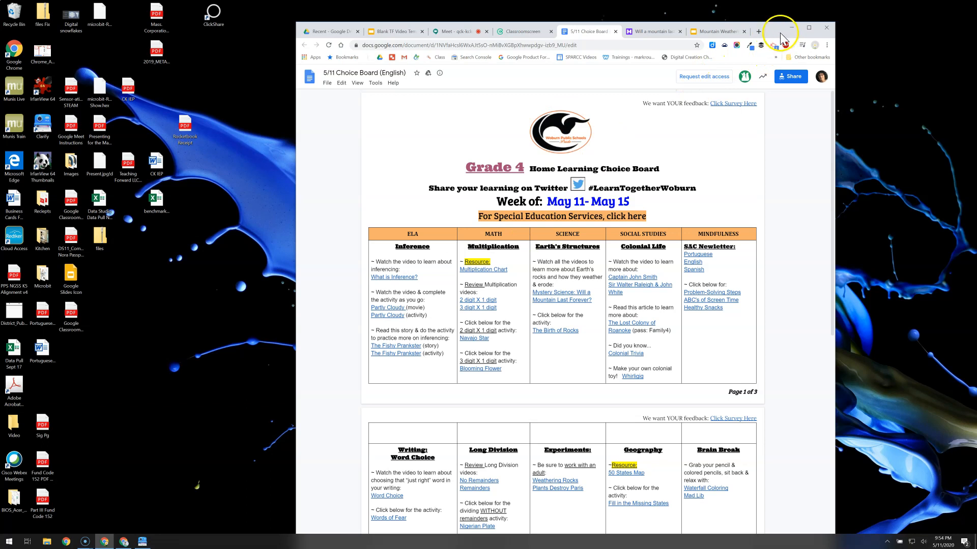
pyautogui.moveTo(782, 39)
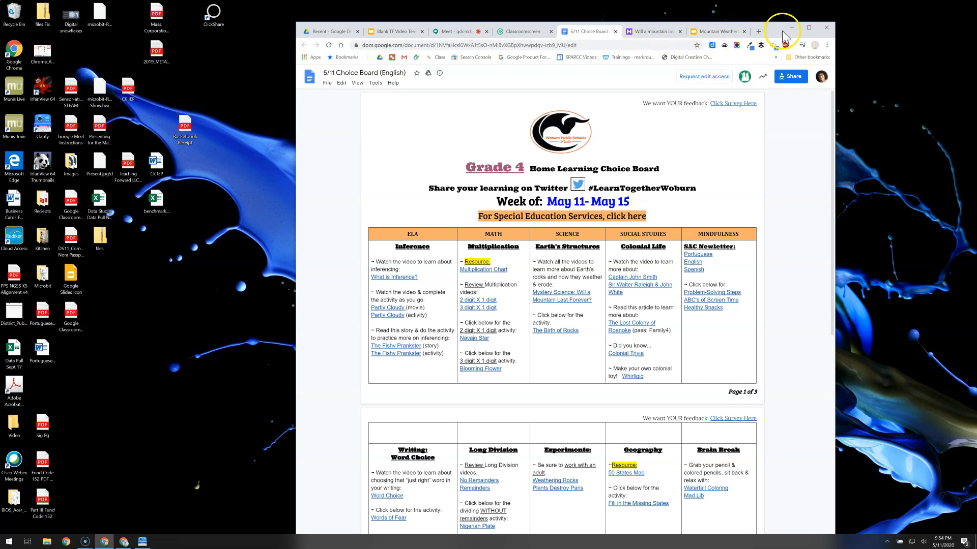
# - Snap the Choice Board window to the right half of the screen
pyautogui.click(809, 28)
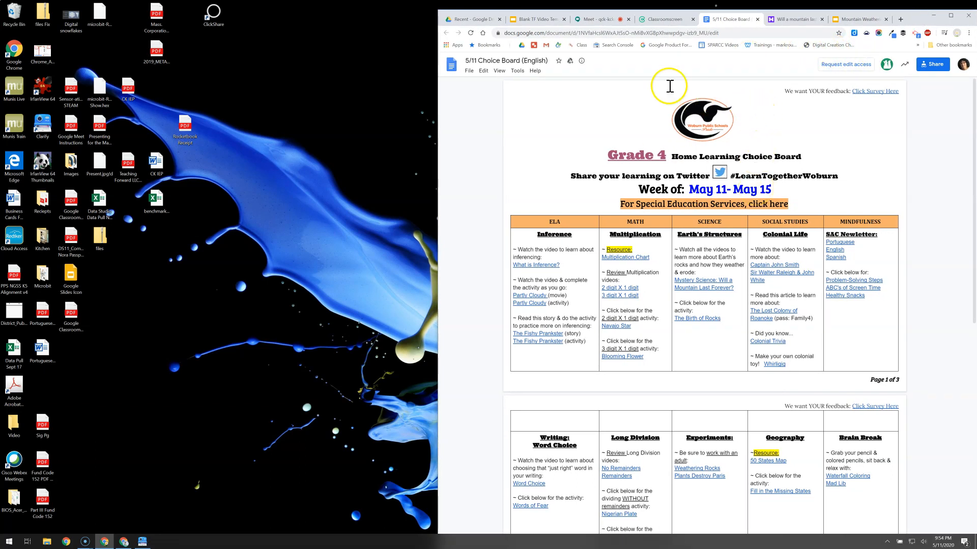
pyautogui.moveTo(601, 20)
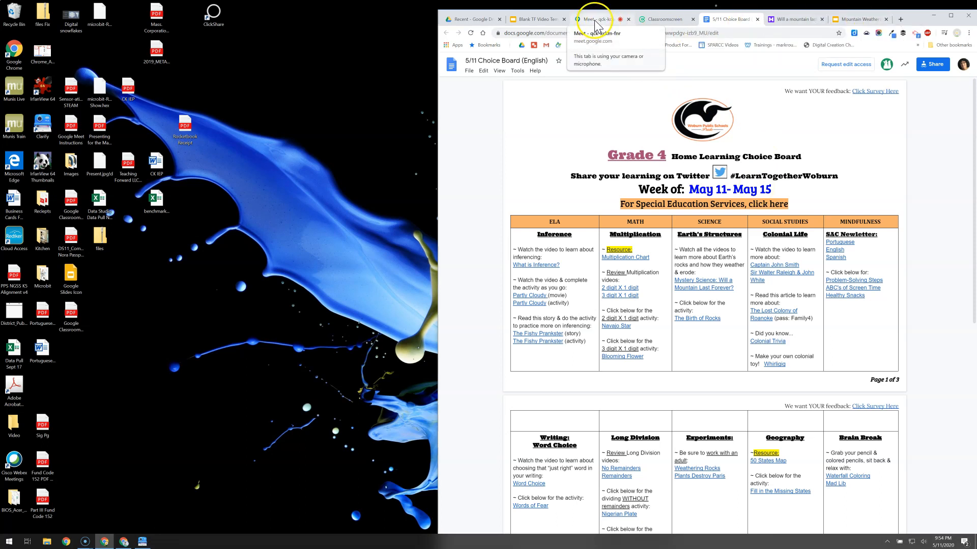
pyautogui.moveTo(601, 24)
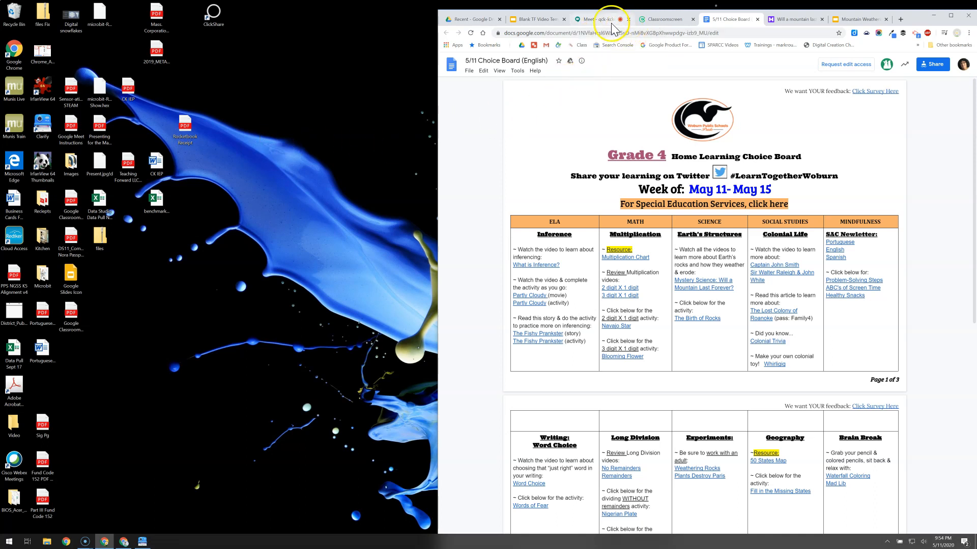
pyautogui.moveTo(603, 18)
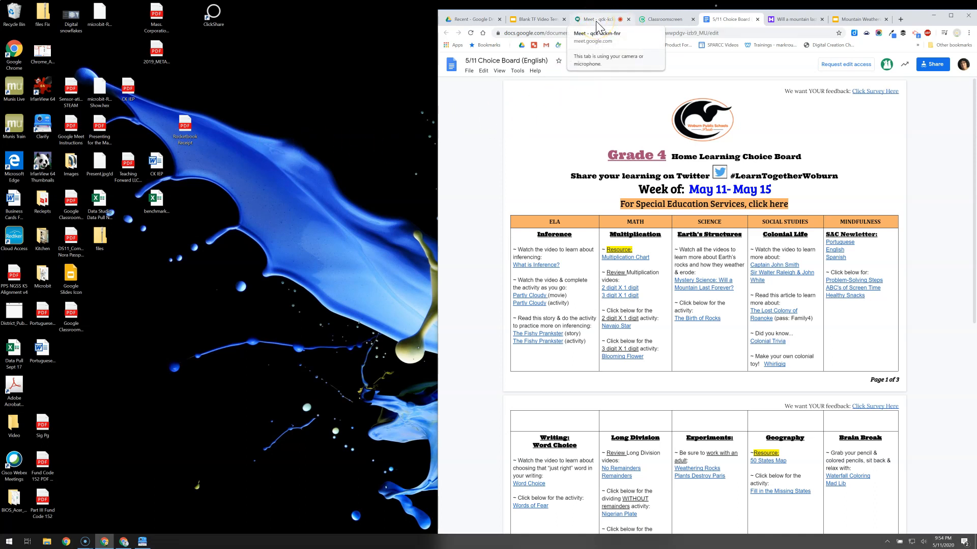
pyautogui.moveTo(596, 18)
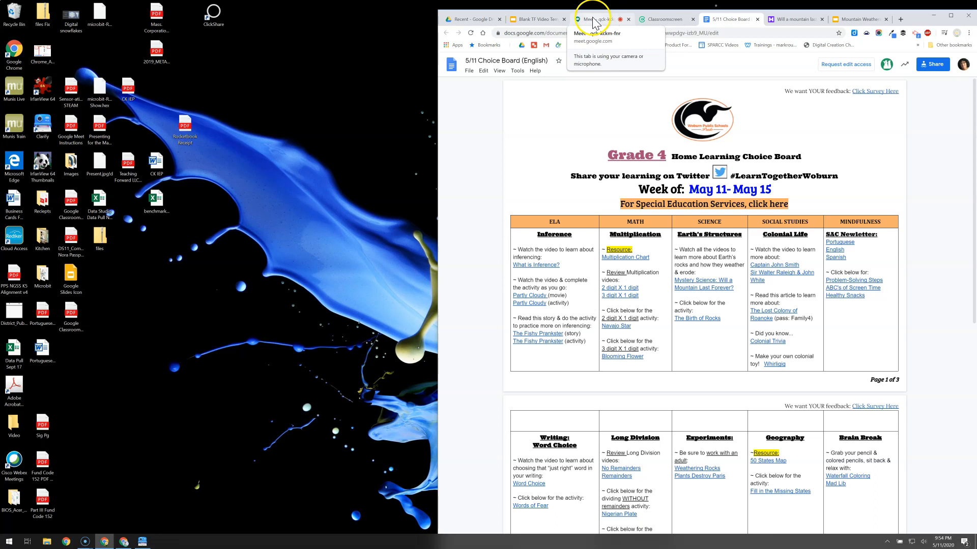
pyautogui.moveTo(593, 21)
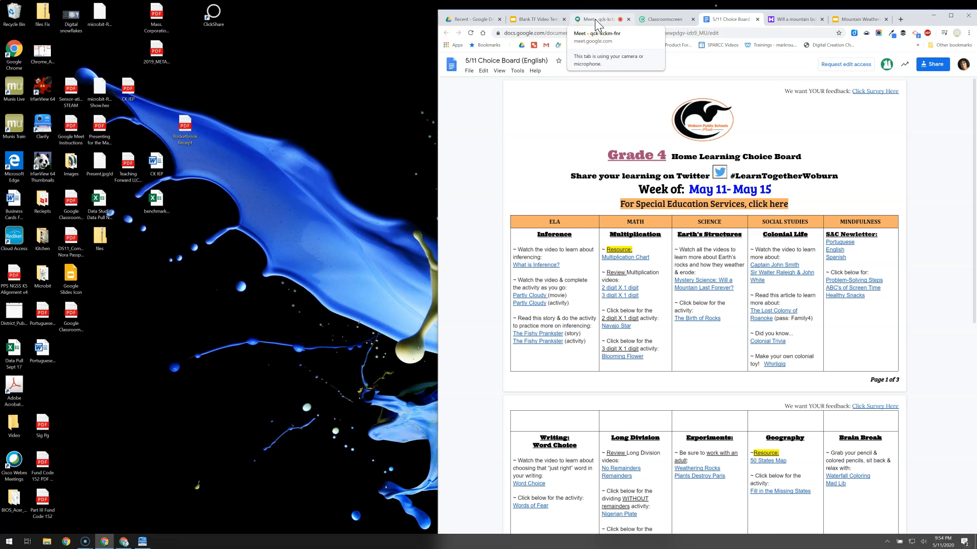
# - Pull the Meet call out into its own window and settle it on the left side
pyautogui.click(598, 19)
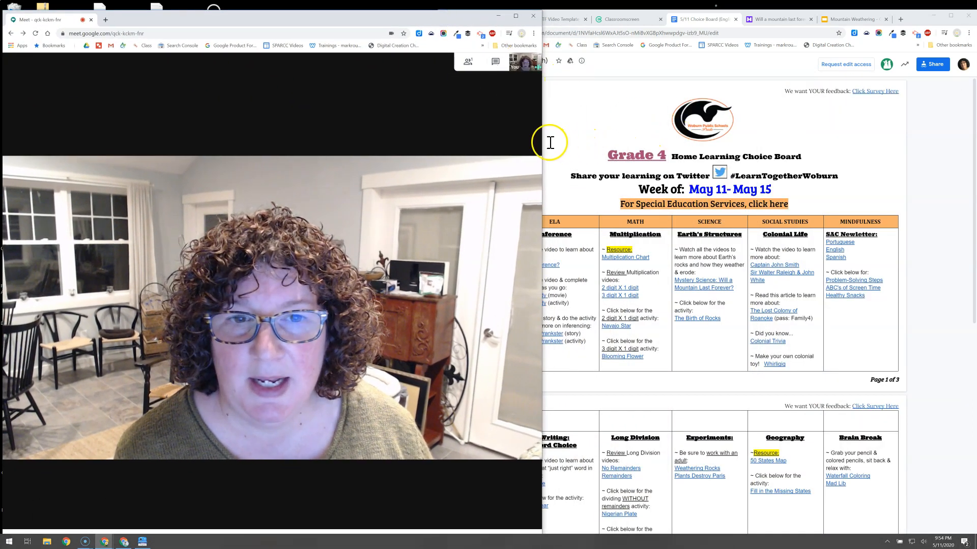
pyautogui.moveTo(542, 128); pyautogui.dragTo(445, 128)
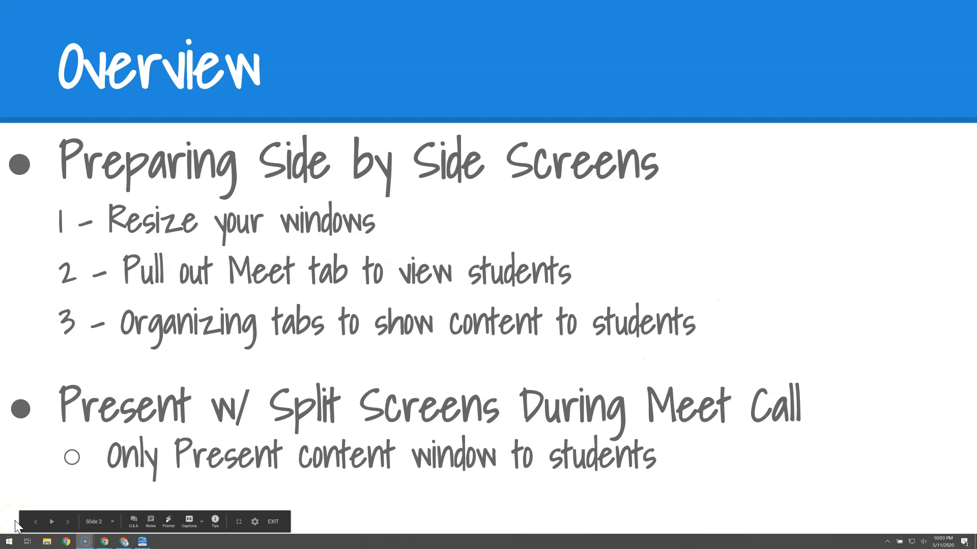
pyautogui.moveTo(18, 528)
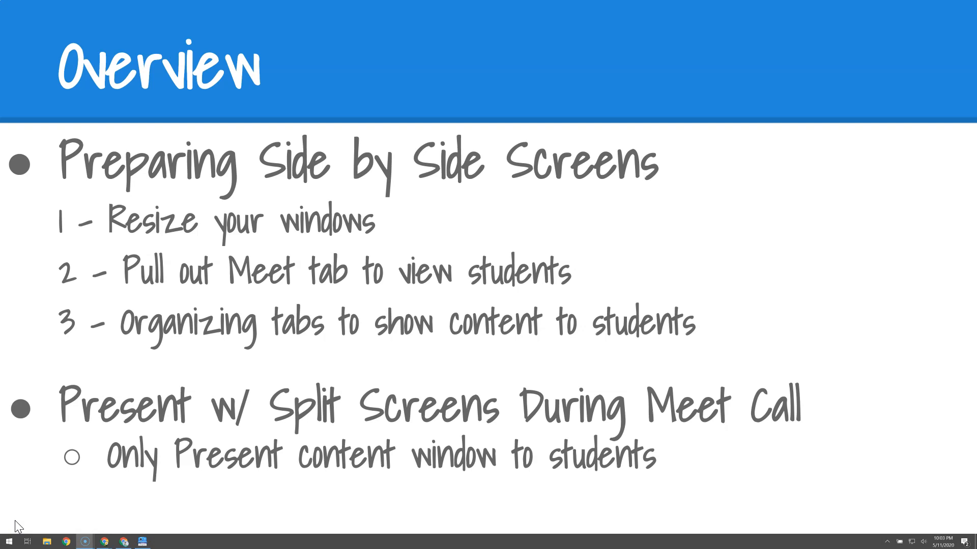
pyautogui.moveTo(12, 536)
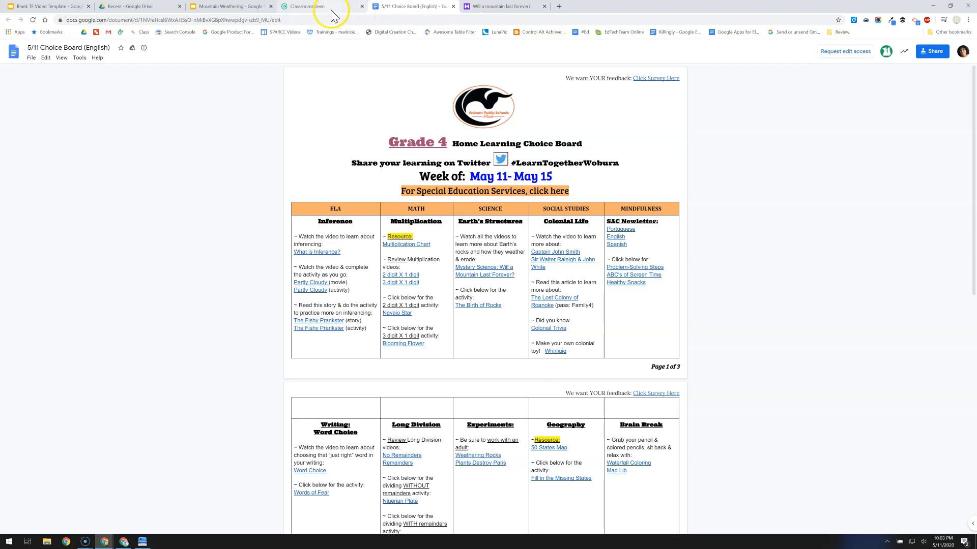
# - Bring up the Classroomscreen lesson page, then start a new blank tab
pyautogui.click(227, 6)
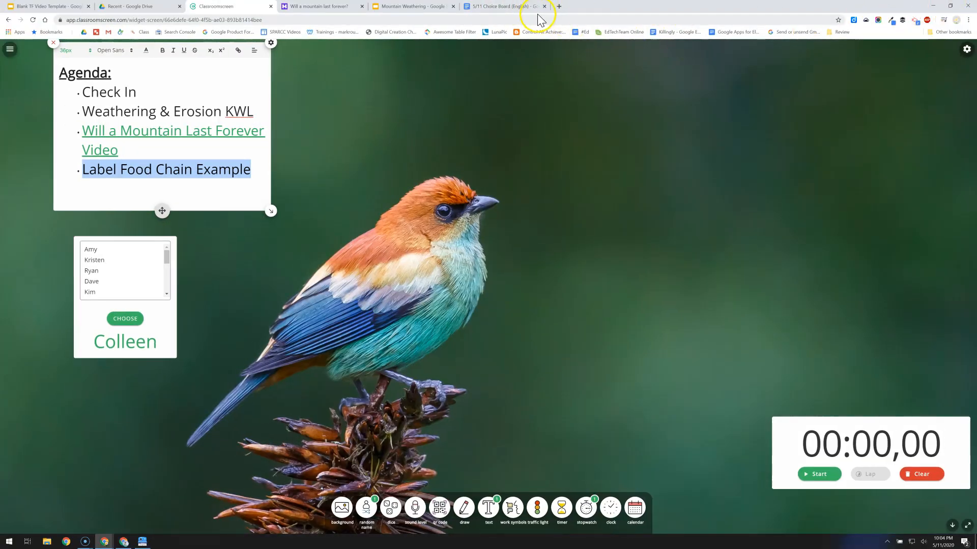
pyautogui.click(558, 6)
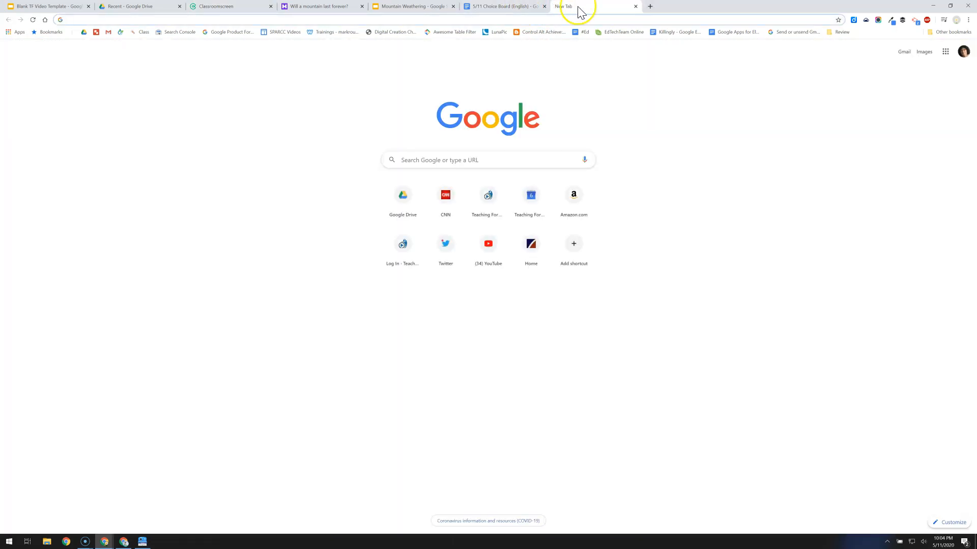
# - Separate the blank new tab into its own smaller window over Classroomscreen
pyautogui.click(635, 6)
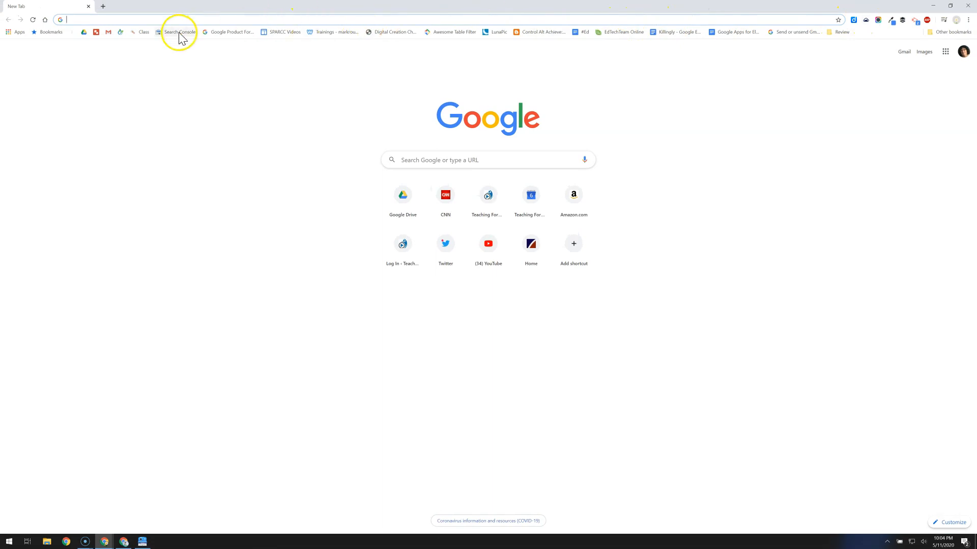
pyautogui.moveTo(817, 101)
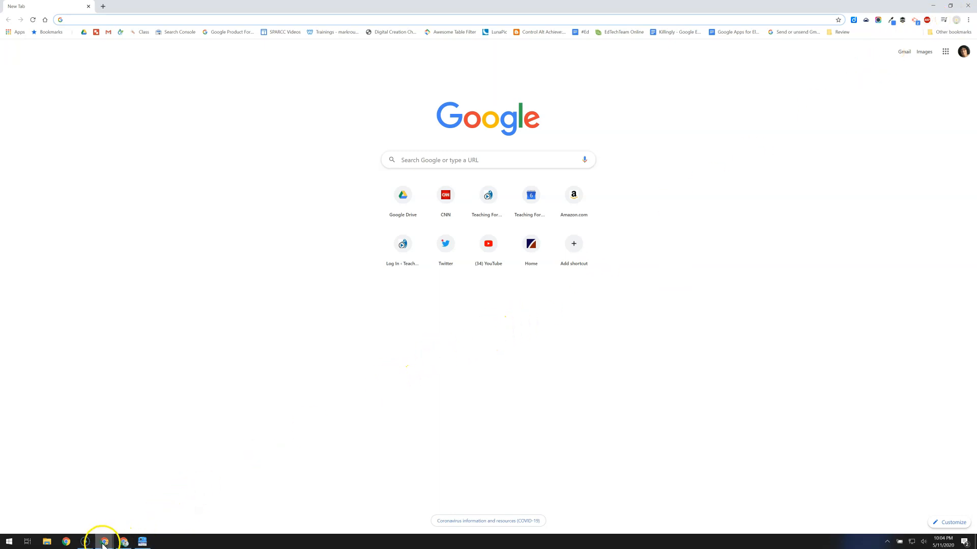
pyautogui.moveTo(104, 540)
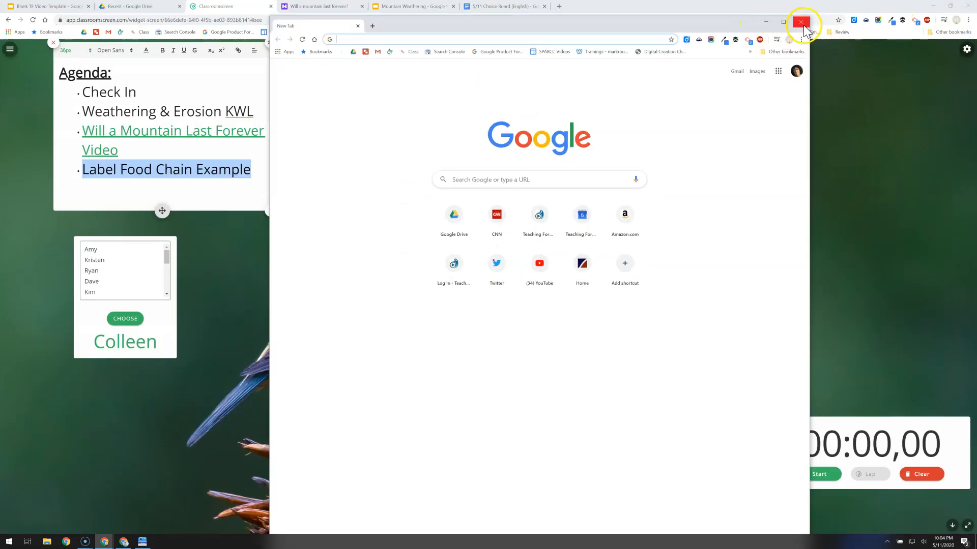
# - Close the extra blank window, leaving Meet on the left beside Classroomscreen on the right
pyautogui.click(800, 22)
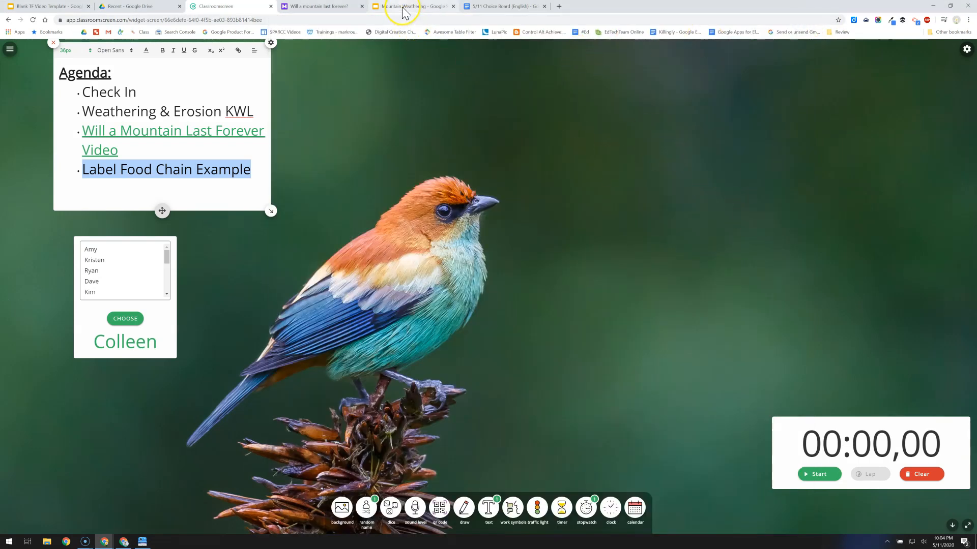
pyautogui.moveTo(411, 6)
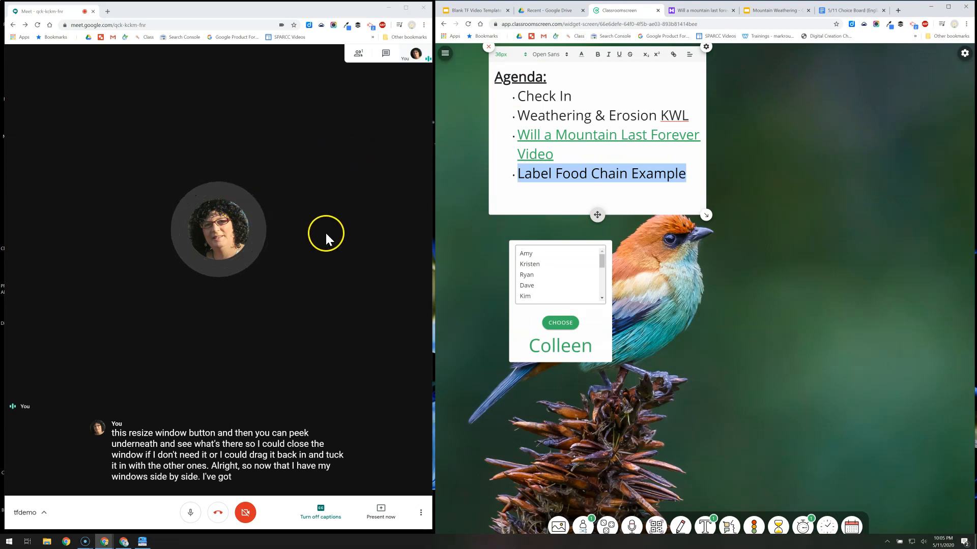
pyautogui.moveTo(892, 242)
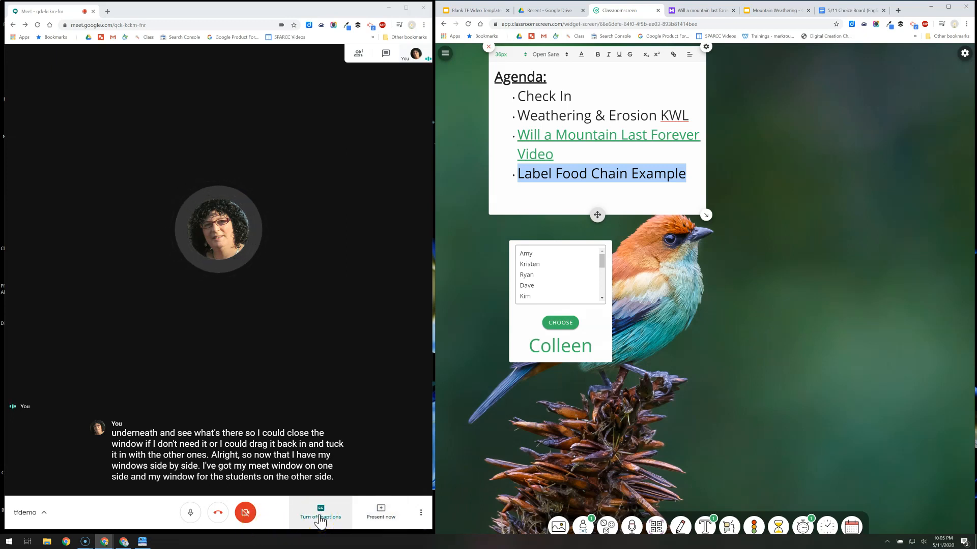
pyautogui.click(320, 510)
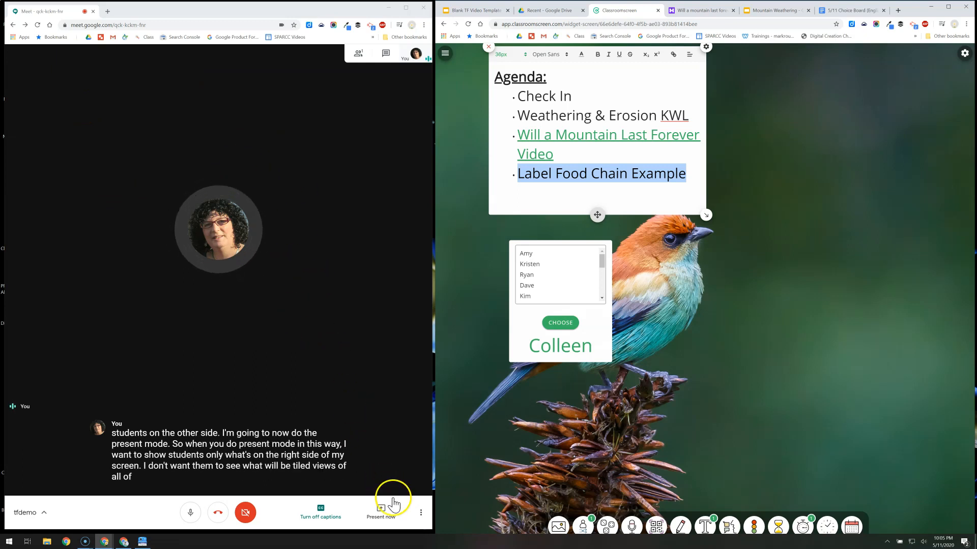
# - Present now with 'A window', choosing the Classroomscreen window and sharing it to the call
pyautogui.click(382, 517)
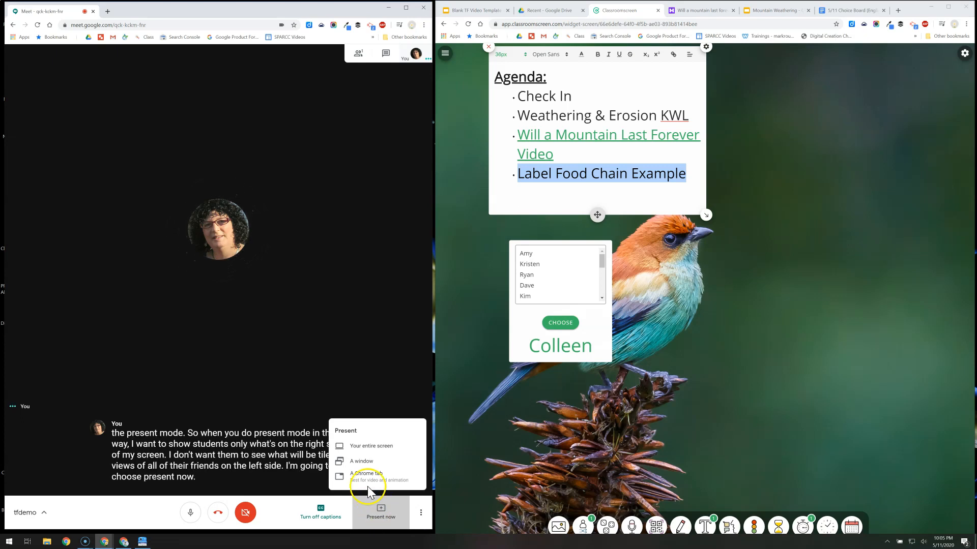
pyautogui.moveTo(367, 465)
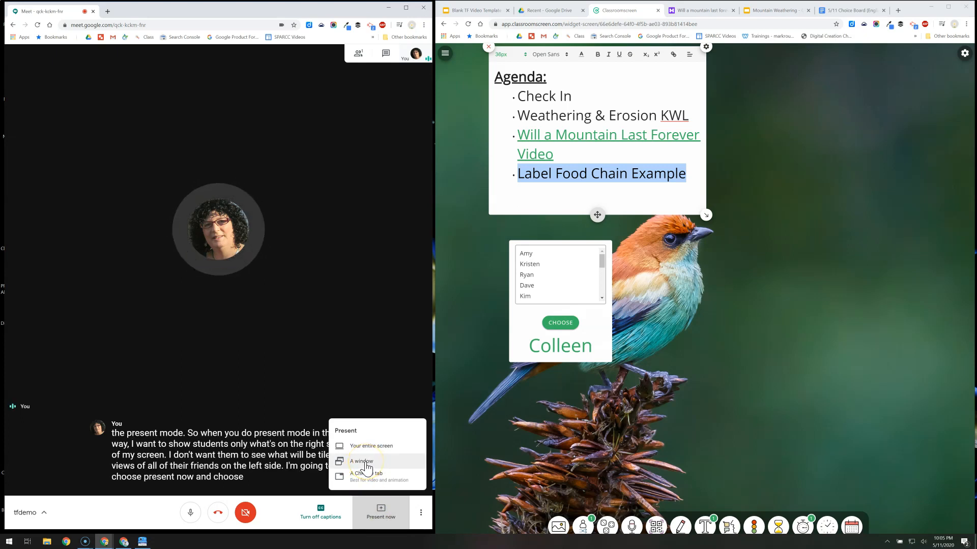
pyautogui.click(360, 461)
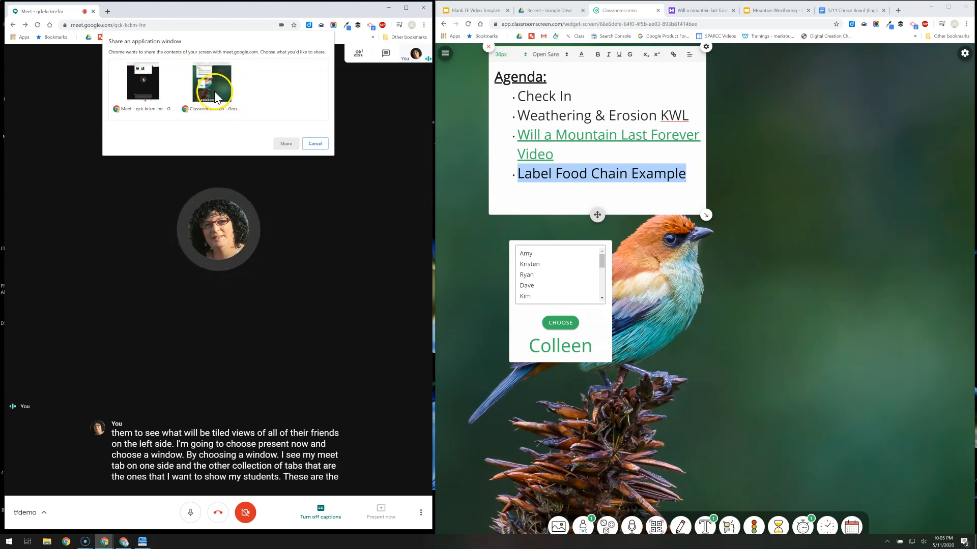
pyautogui.click(211, 85)
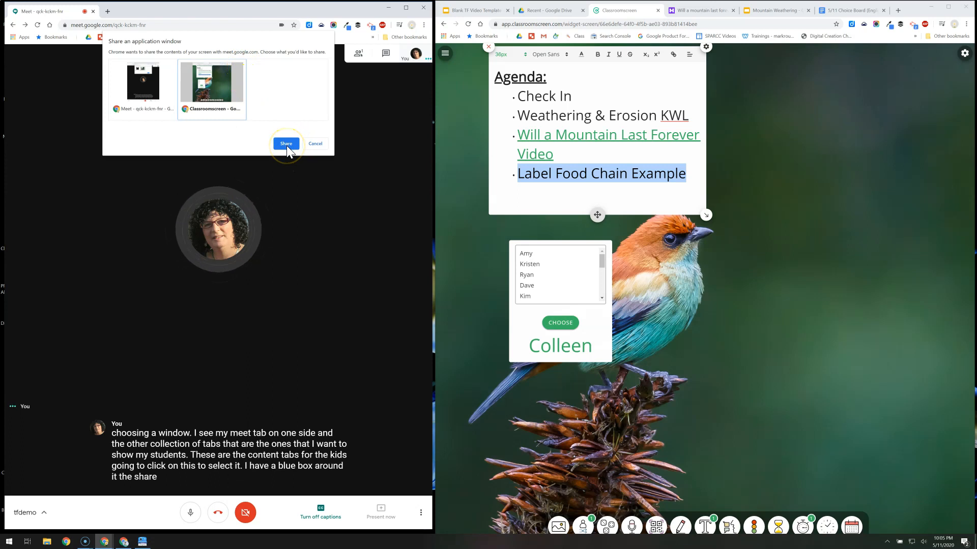
pyautogui.click(286, 143)
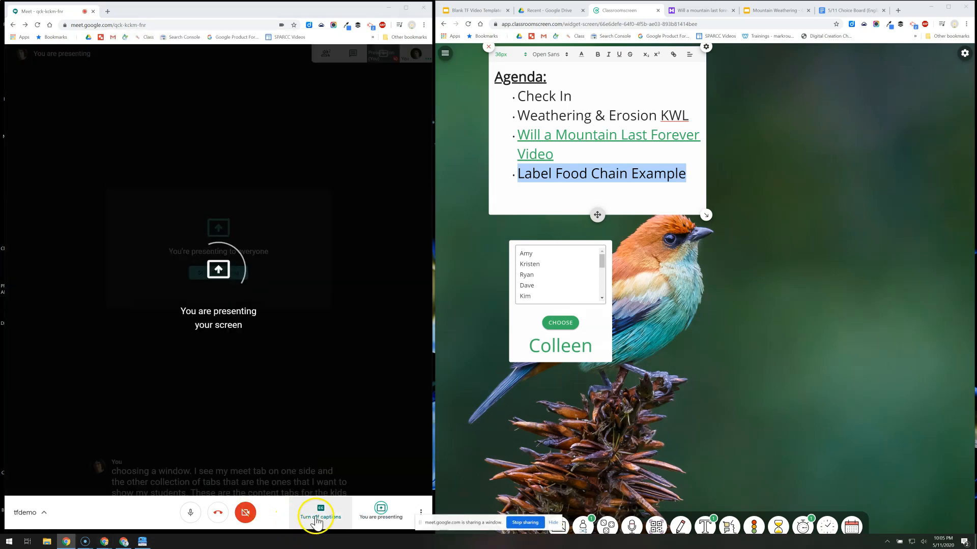
pyautogui.click(321, 512)
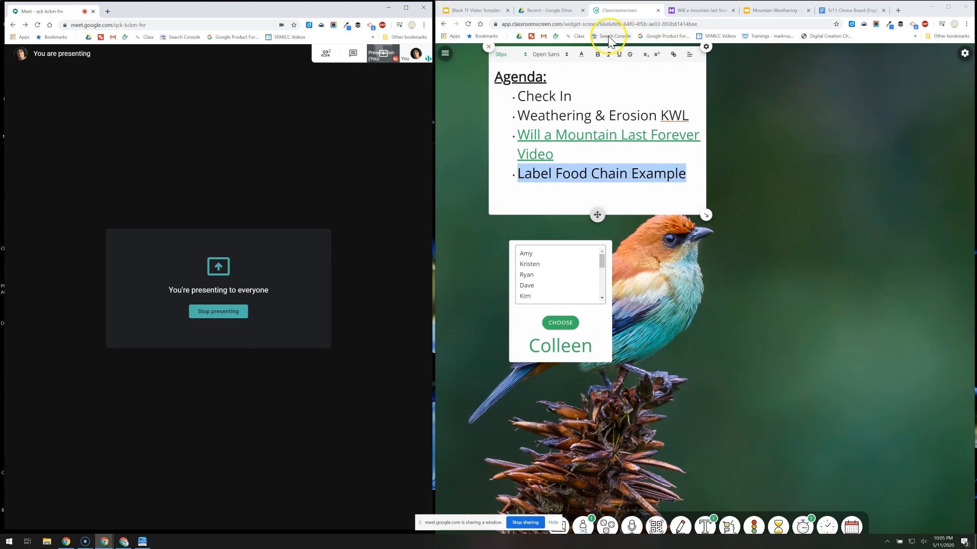
pyautogui.click(691, 10)
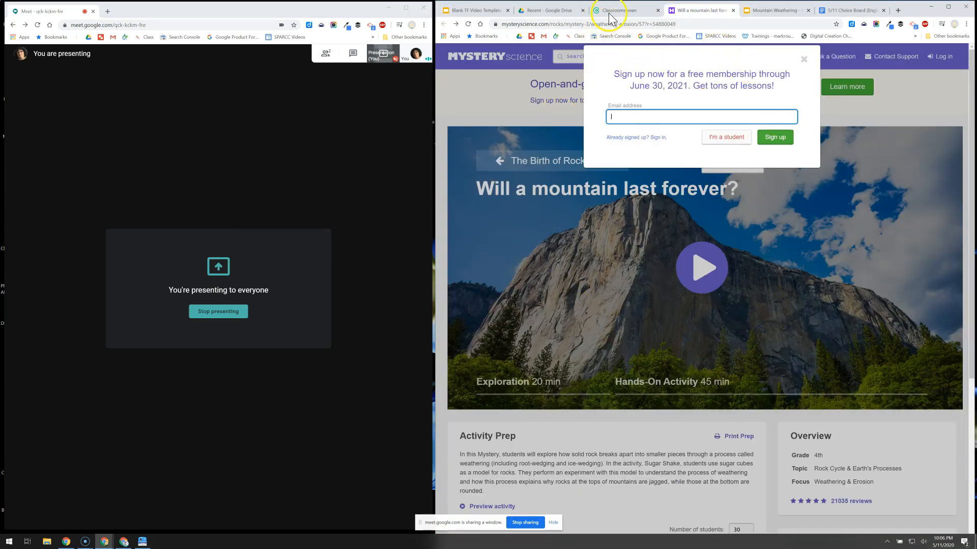
pyautogui.click(622, 10)
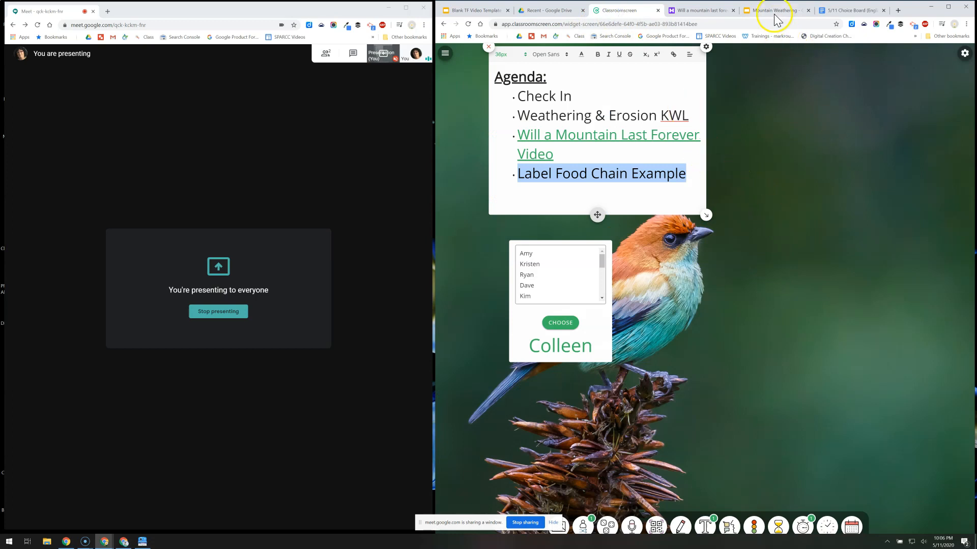